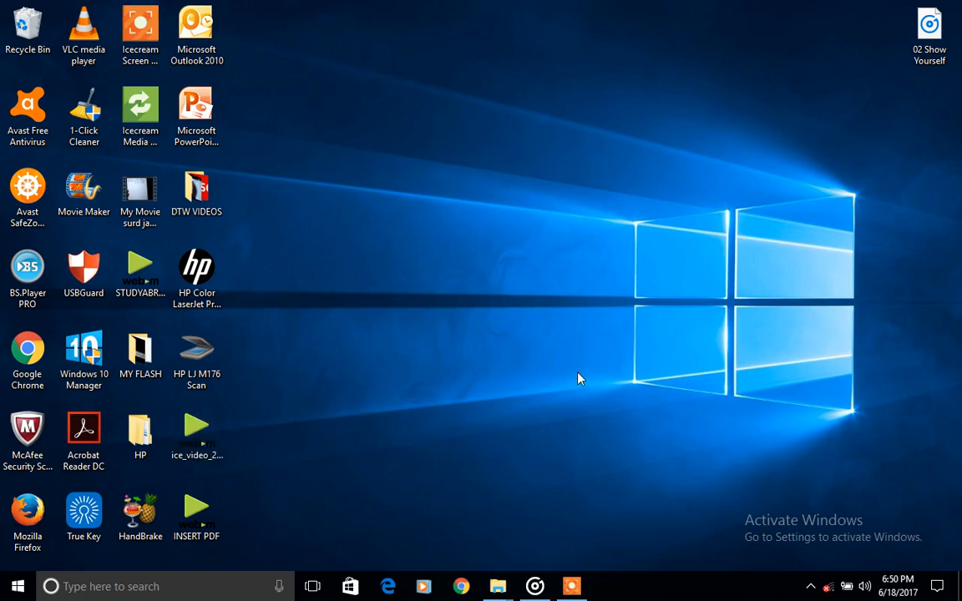
pyautogui.moveTo(889, 221)
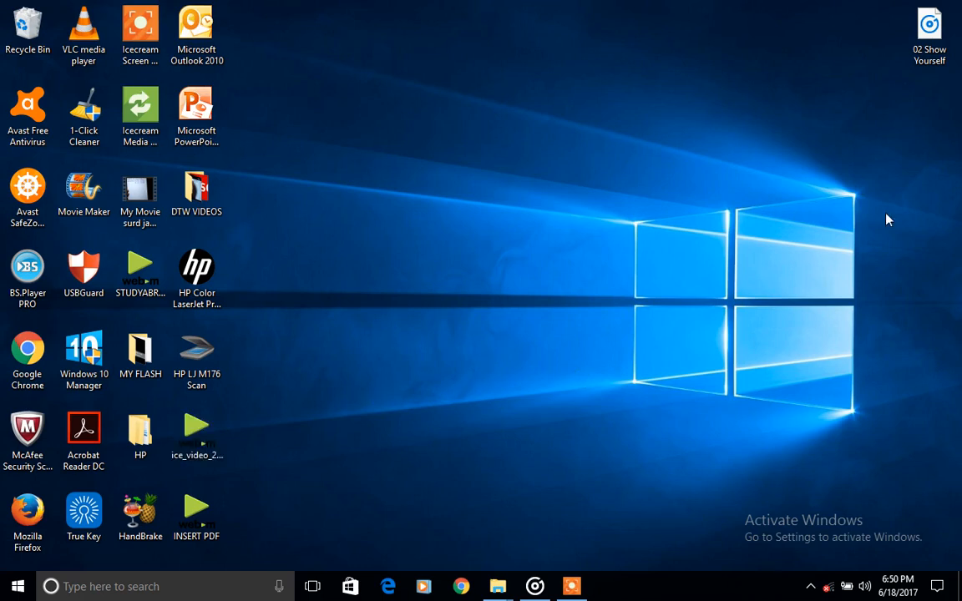
# Launch PowerPoint from its desktop shortcut into a new blank presentation
pyautogui.click(197, 117)
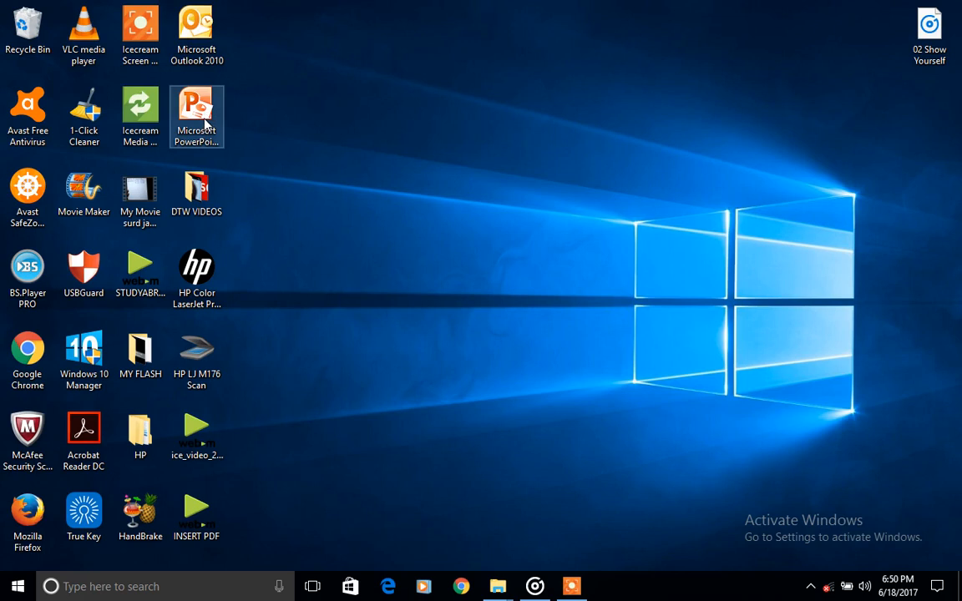
pyautogui.doubleClick(197, 117)
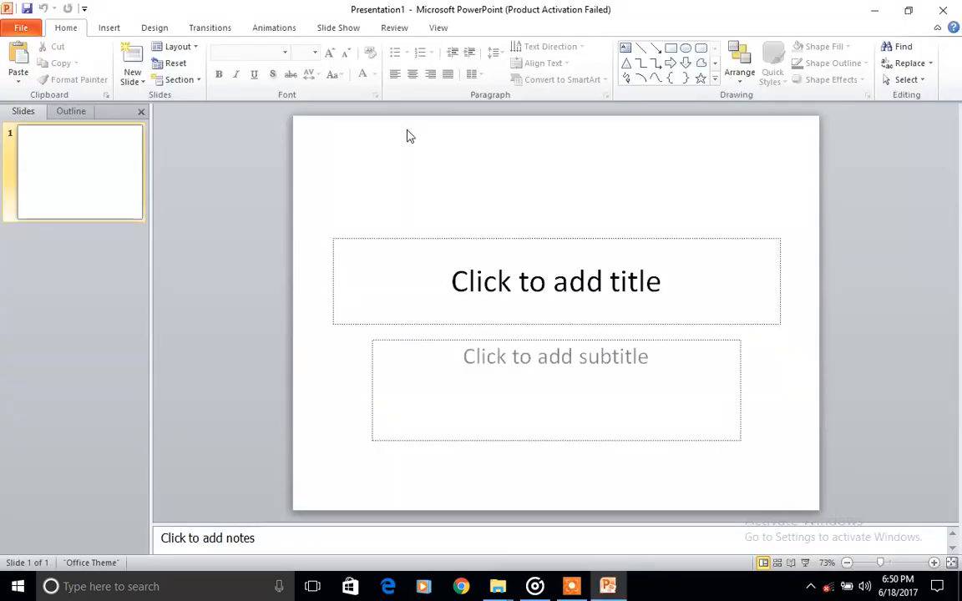
pyautogui.moveTo(598, 165)
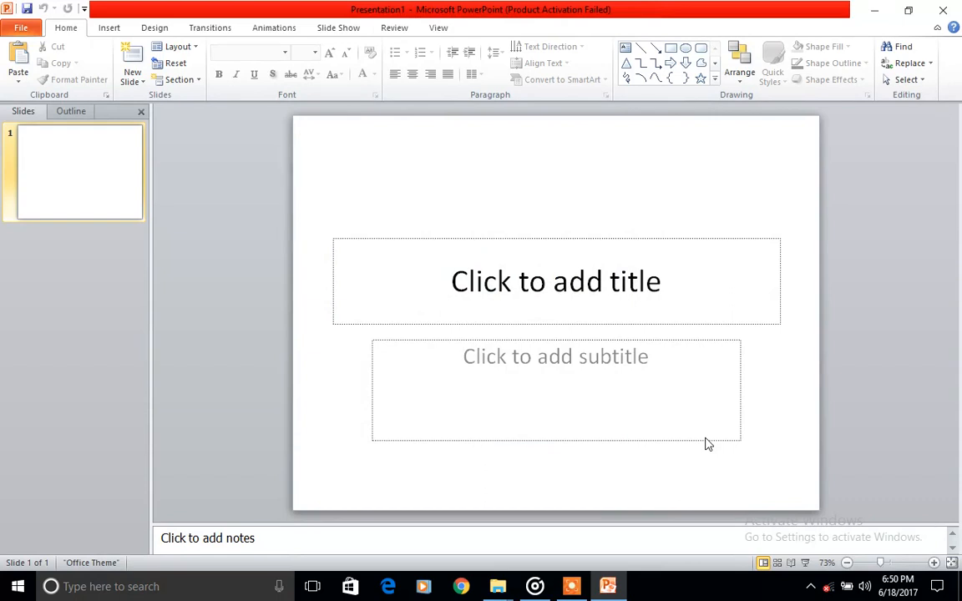
pyautogui.moveTo(741, 401)
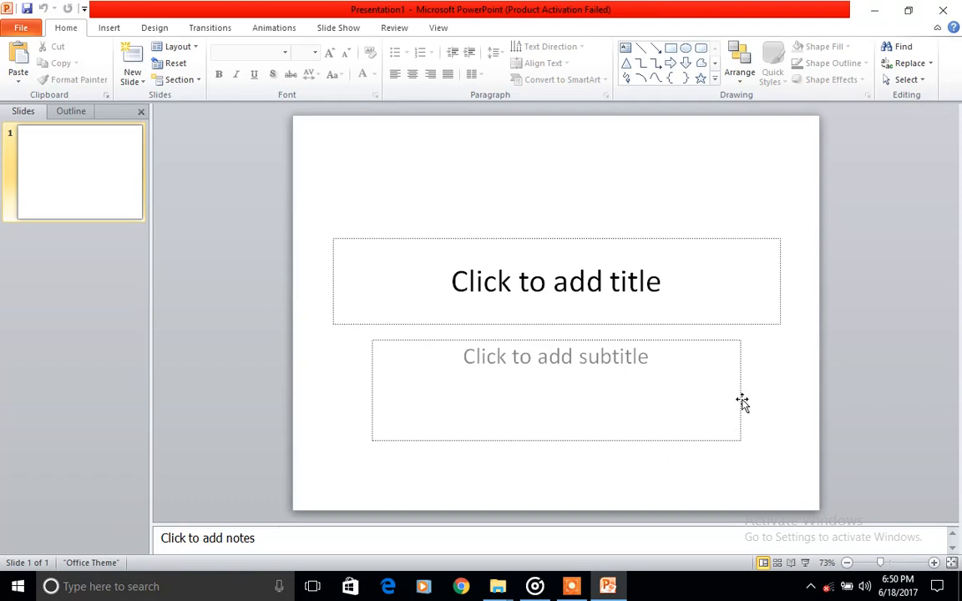
pyautogui.moveTo(748, 460)
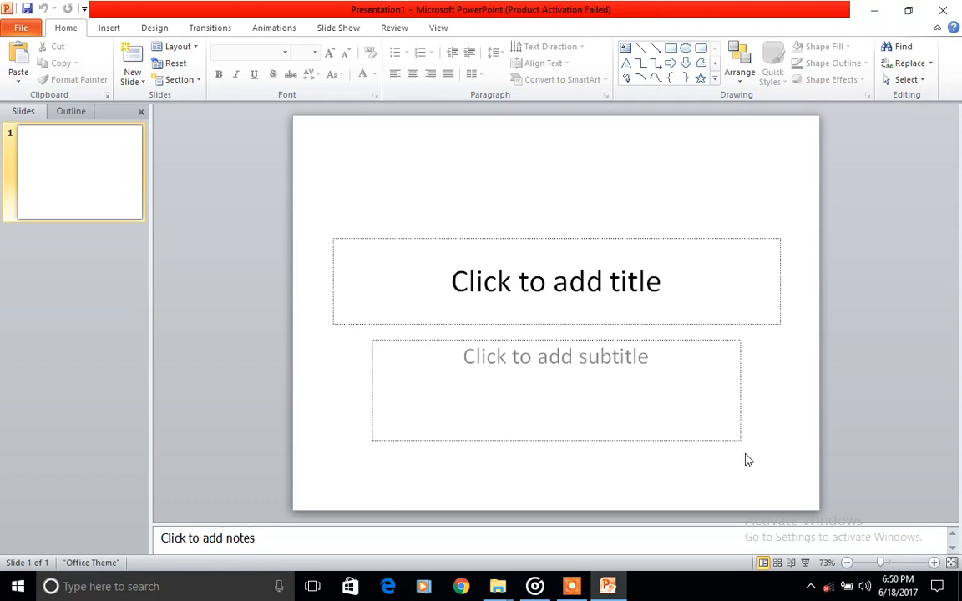
pyautogui.moveTo(712, 330)
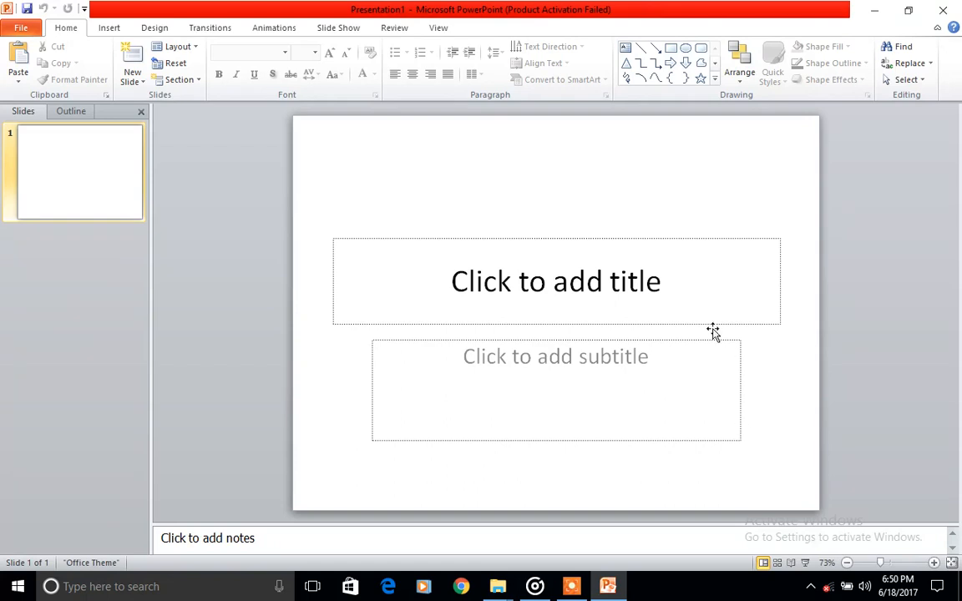
# Enter HOW TO INSERT AN EXCEL FILE as the slide title
pyautogui.click(554, 280)
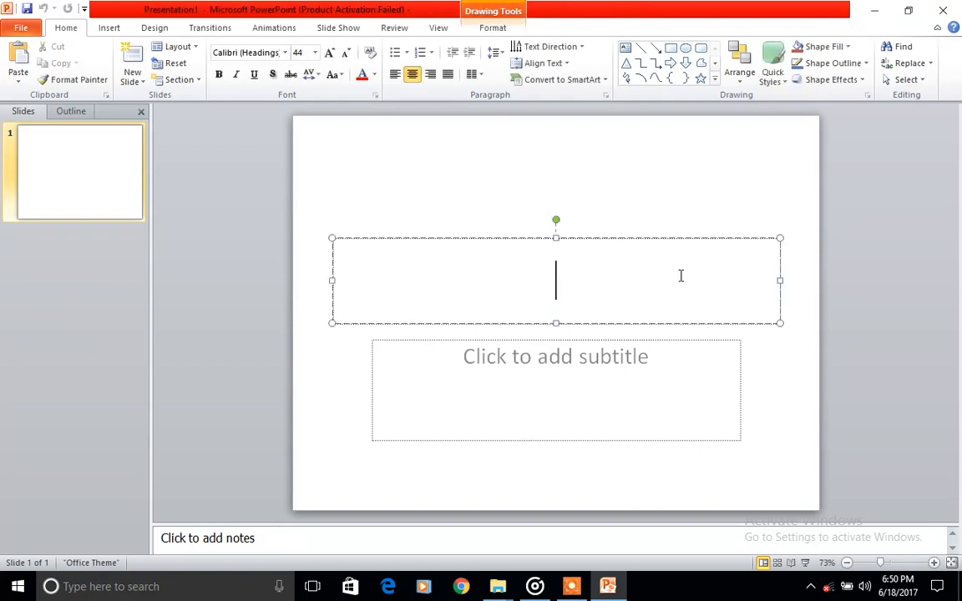
pyautogui.write('HOW')
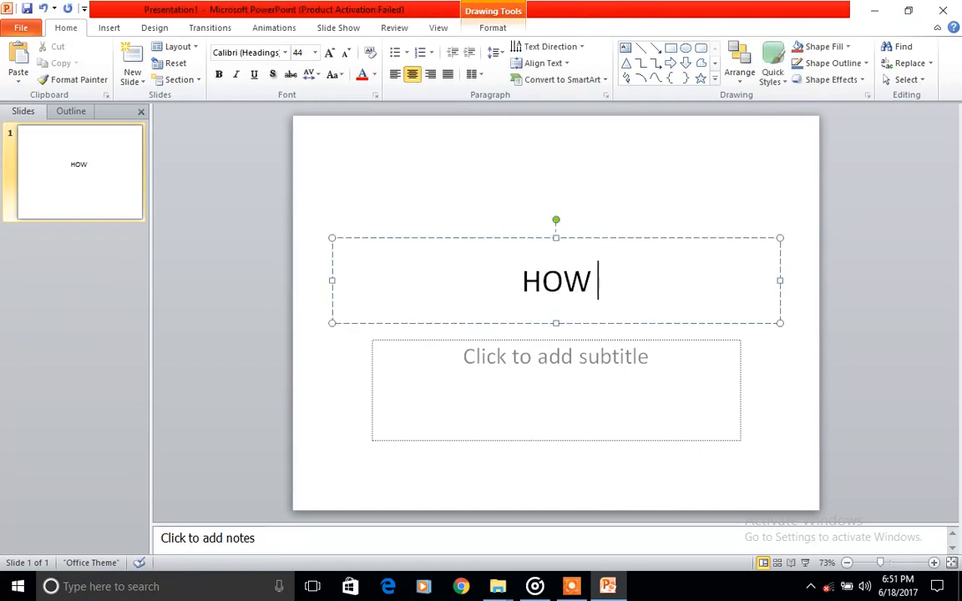
pyautogui.write('TO INSER')
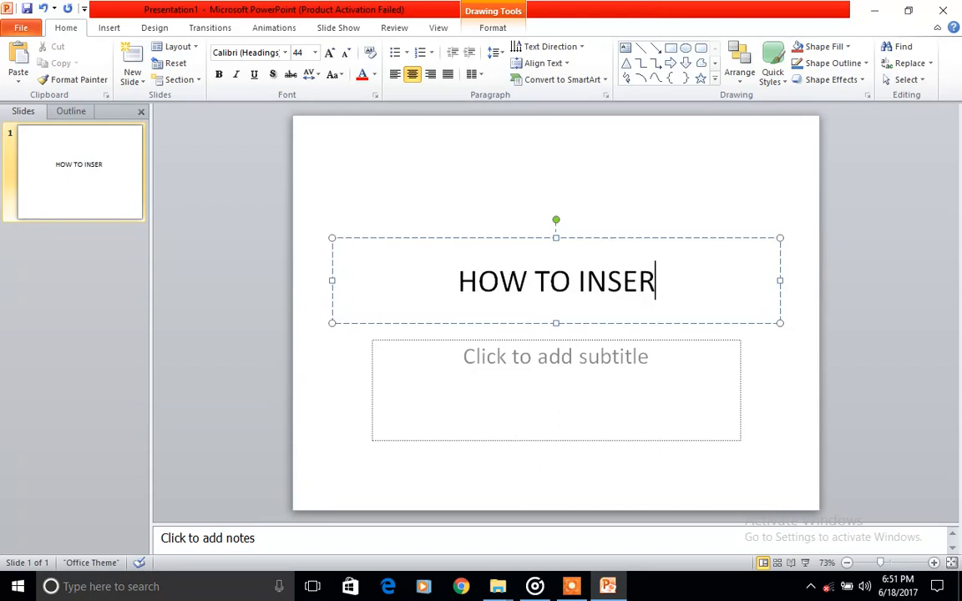
pyautogui.write('T AN E')
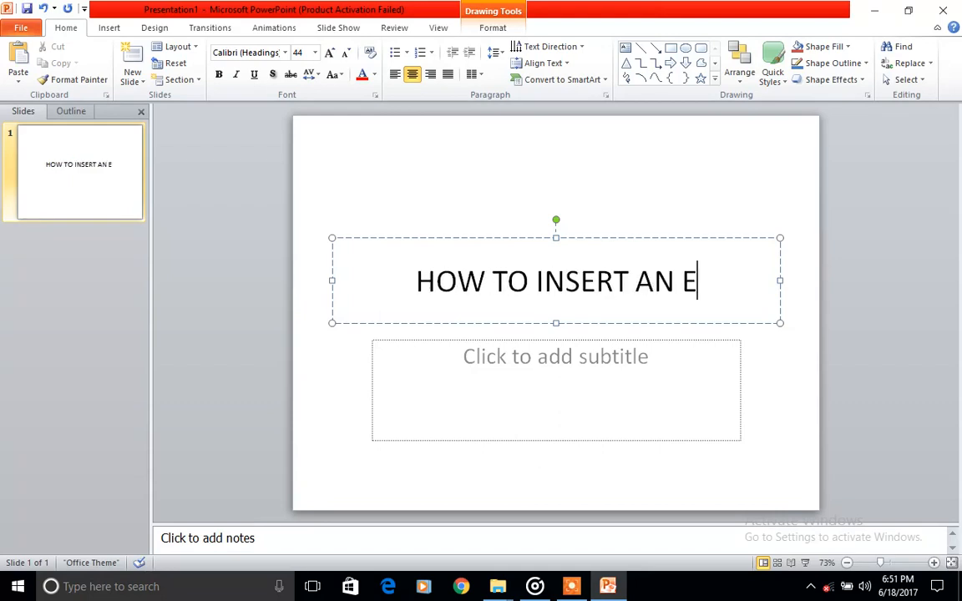
pyautogui.write('XCEL F')
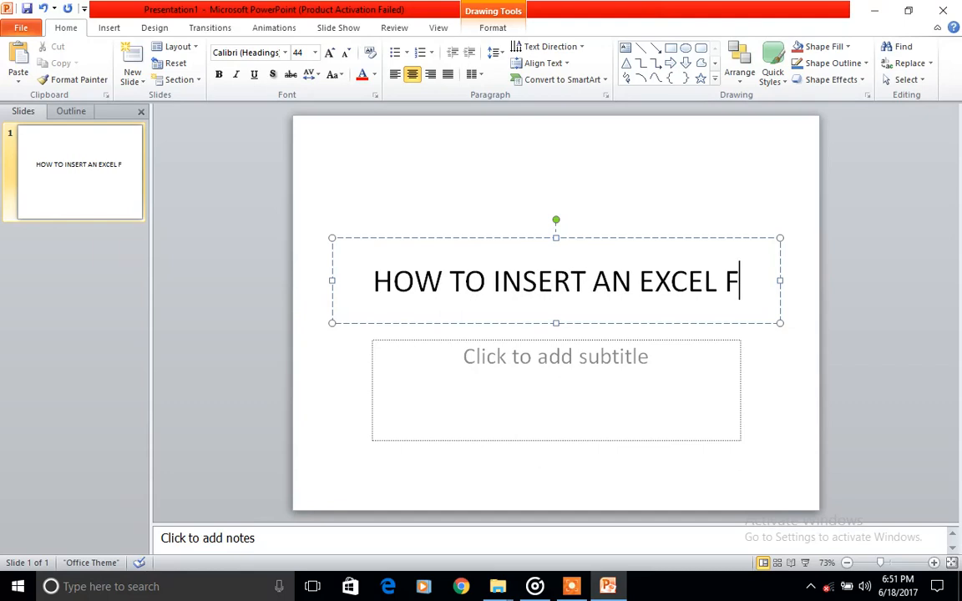
pyautogui.write('ILE')
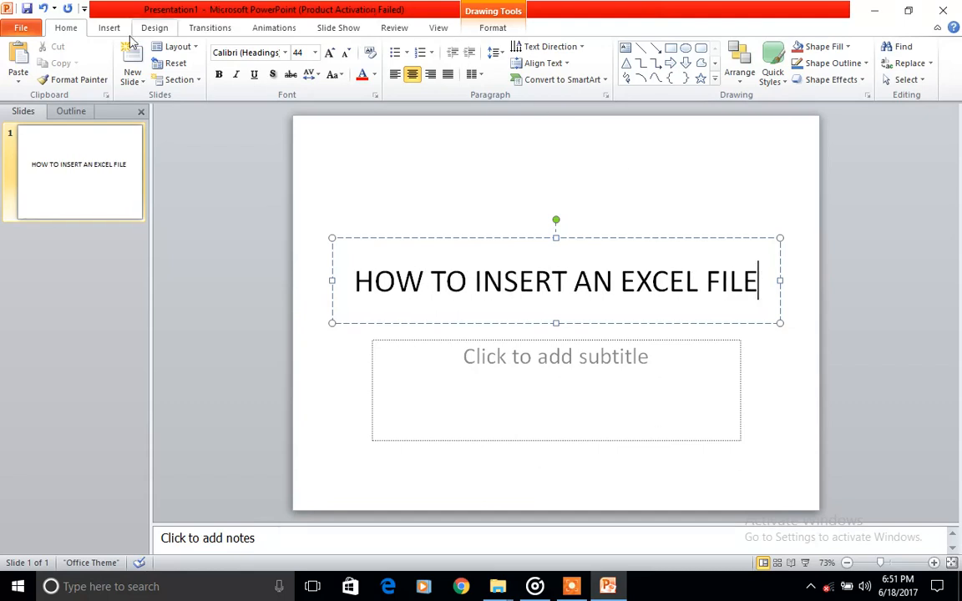
pyautogui.click(109, 27)
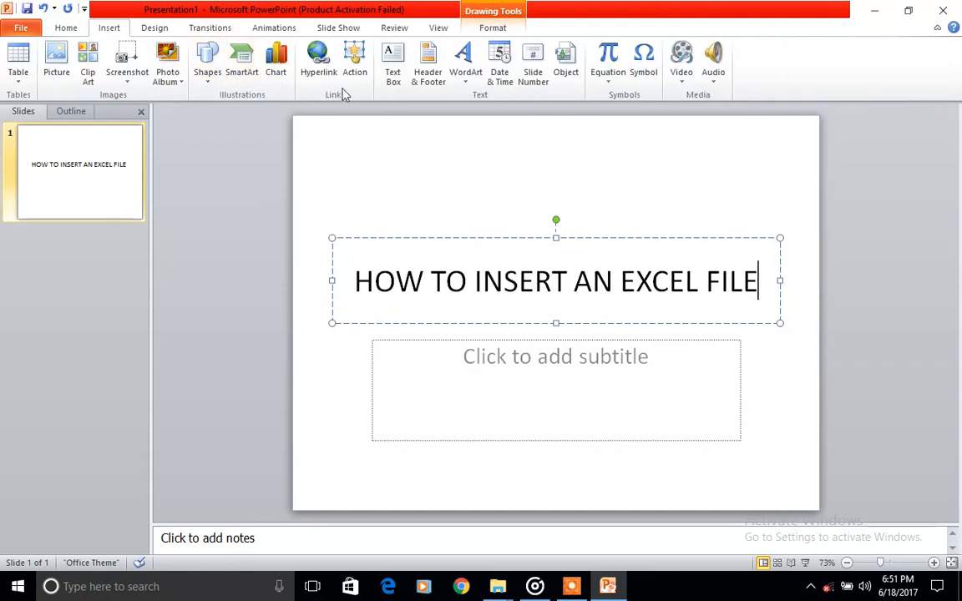
# In Insert Object, choose Create from file and browse for the workbook
pyautogui.click(565, 58)
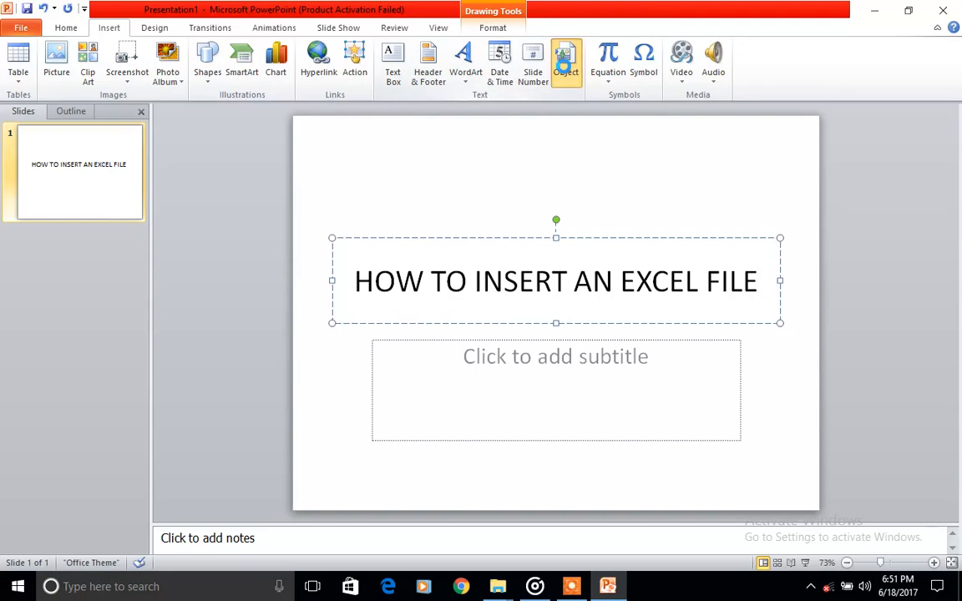
pyautogui.click(564, 58)
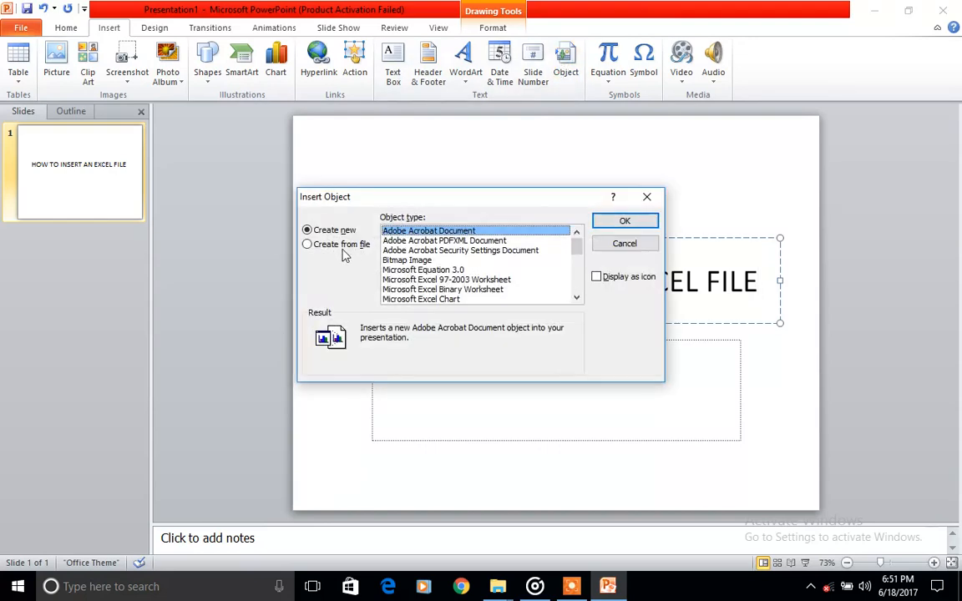
pyautogui.click(307, 243)
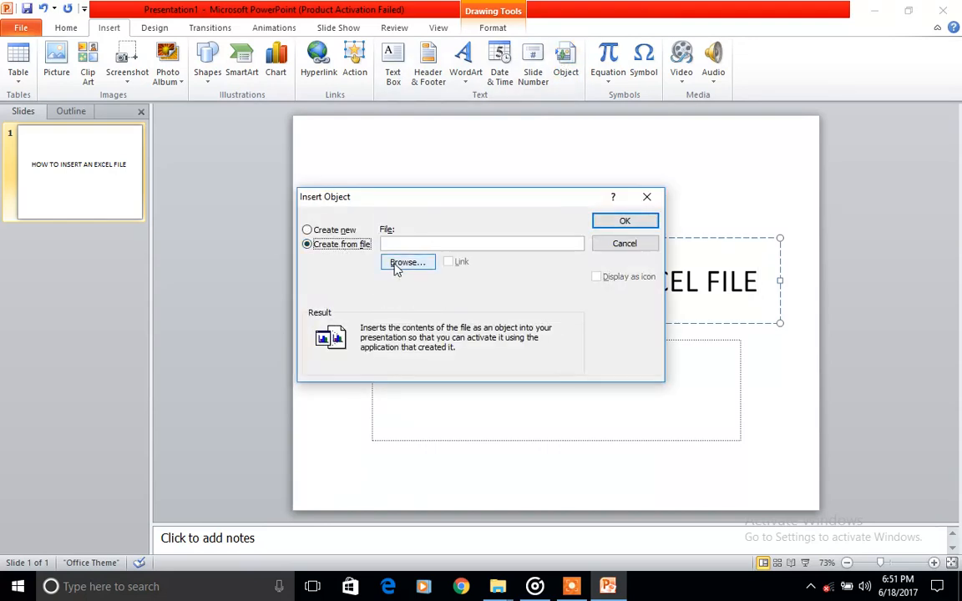
pyautogui.click(407, 262)
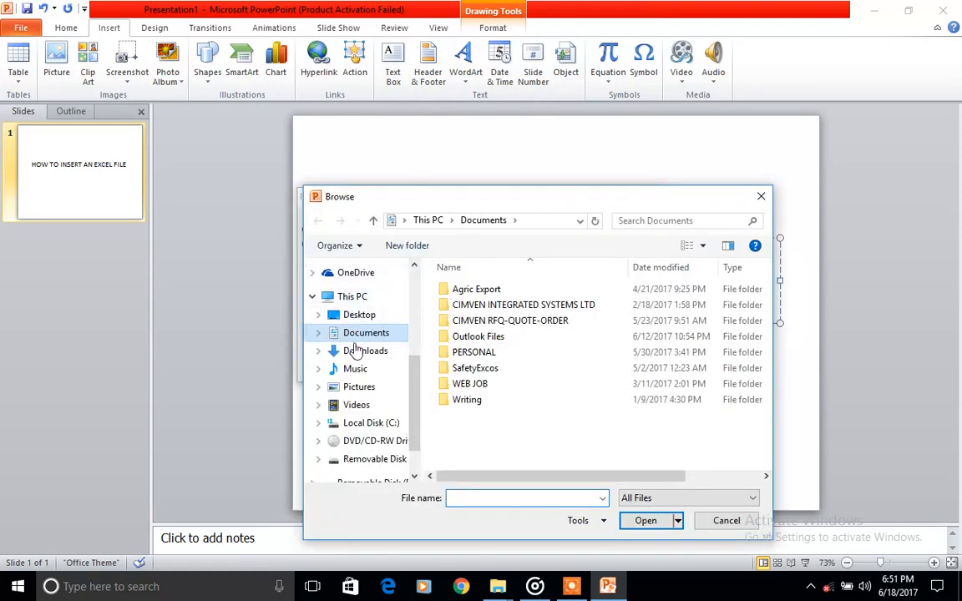
# Select the MED workbook from Desktop > DTW VIDEOS > union bank challenge
pyautogui.click(359, 314)
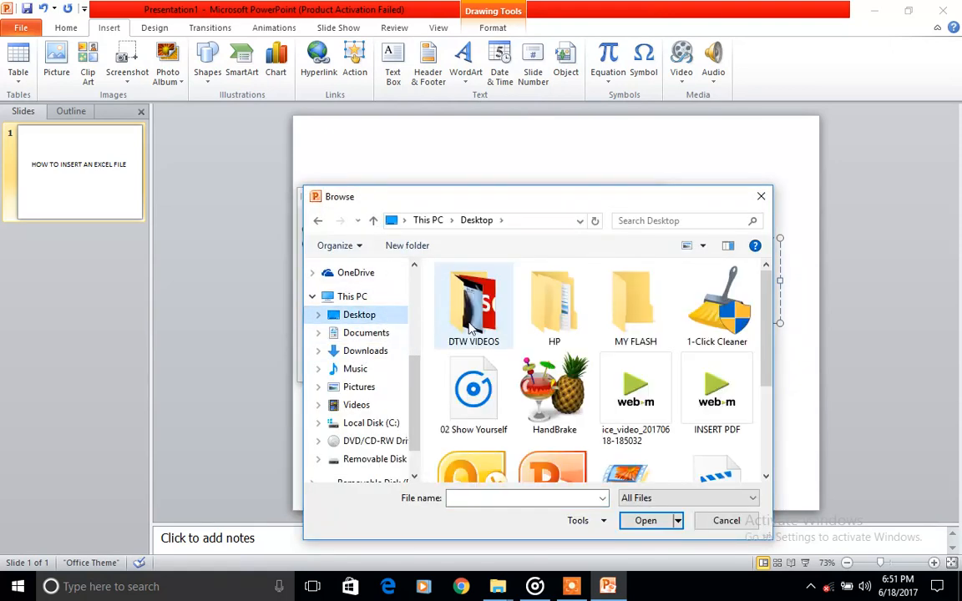
pyautogui.doubleClick(474, 304)
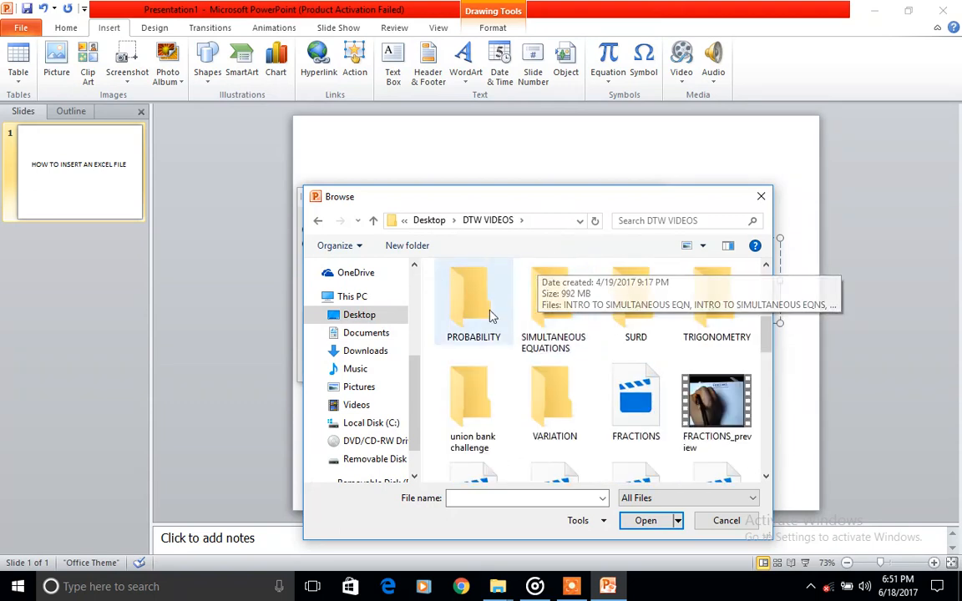
pyautogui.doubleClick(471, 399)
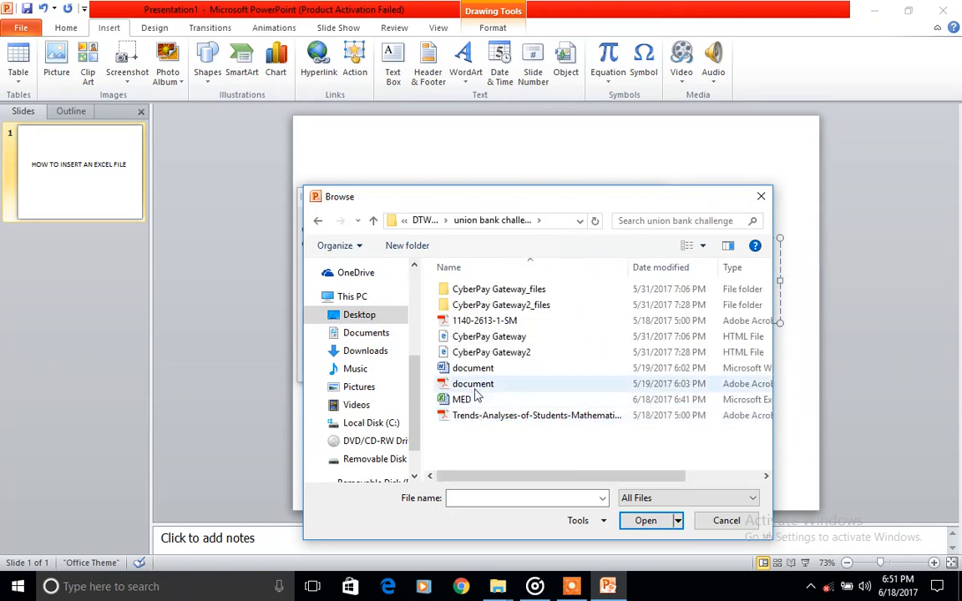
pyautogui.moveTo(461, 399)
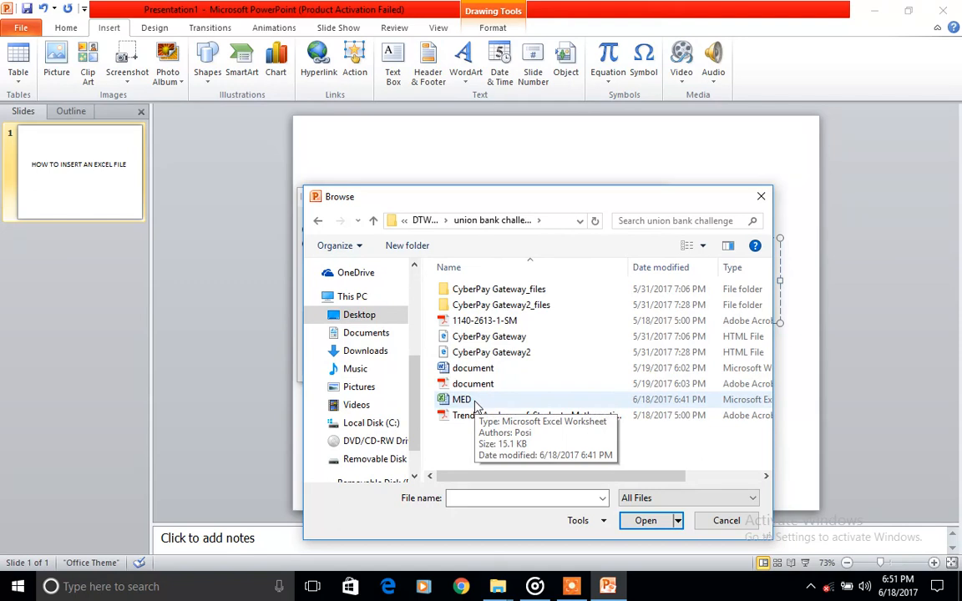
pyautogui.click(461, 400)
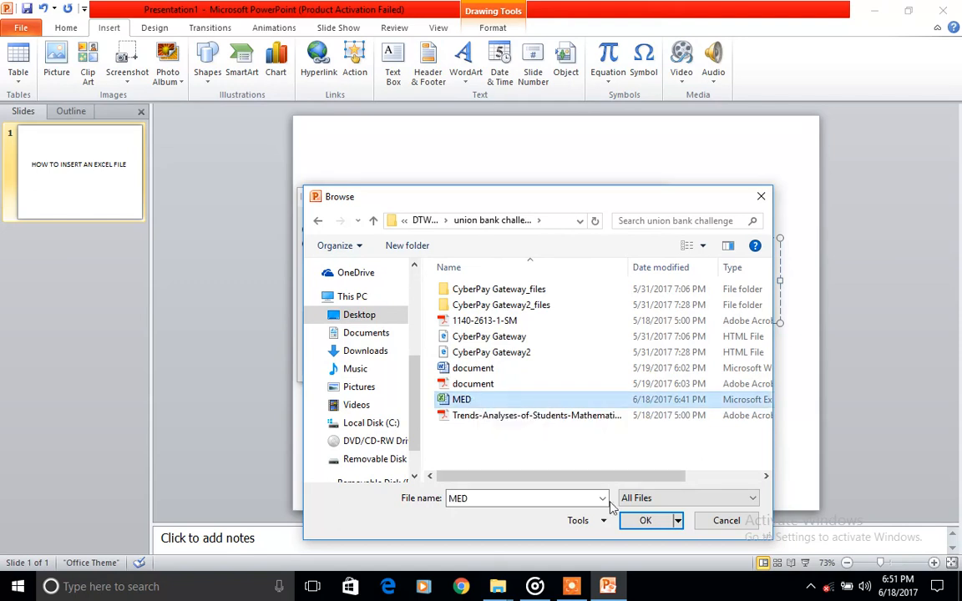
pyautogui.click(644, 521)
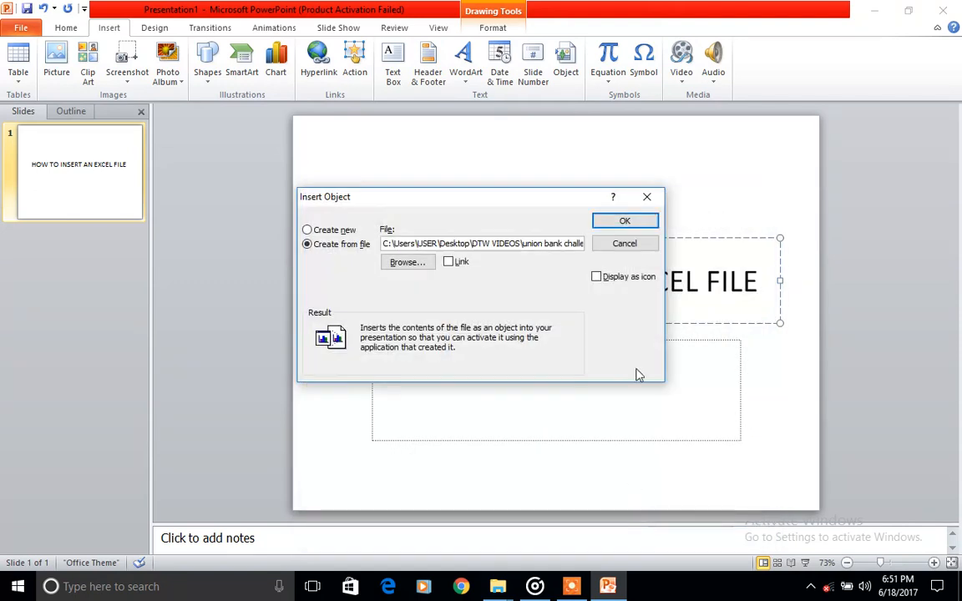
# Embed the workbook on the slide with Display as icon enabled
pyautogui.click(596, 277)
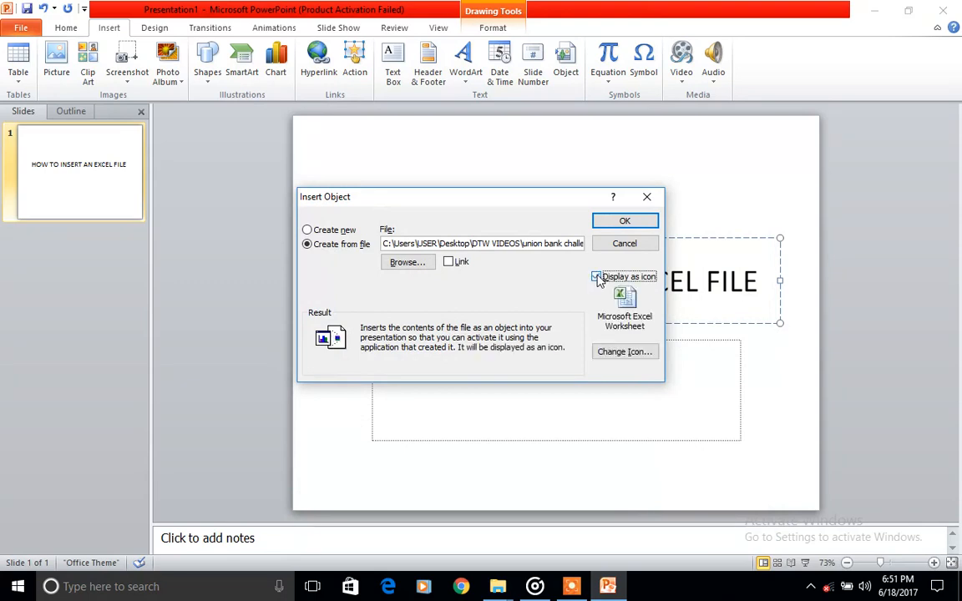
pyautogui.click(596, 278)
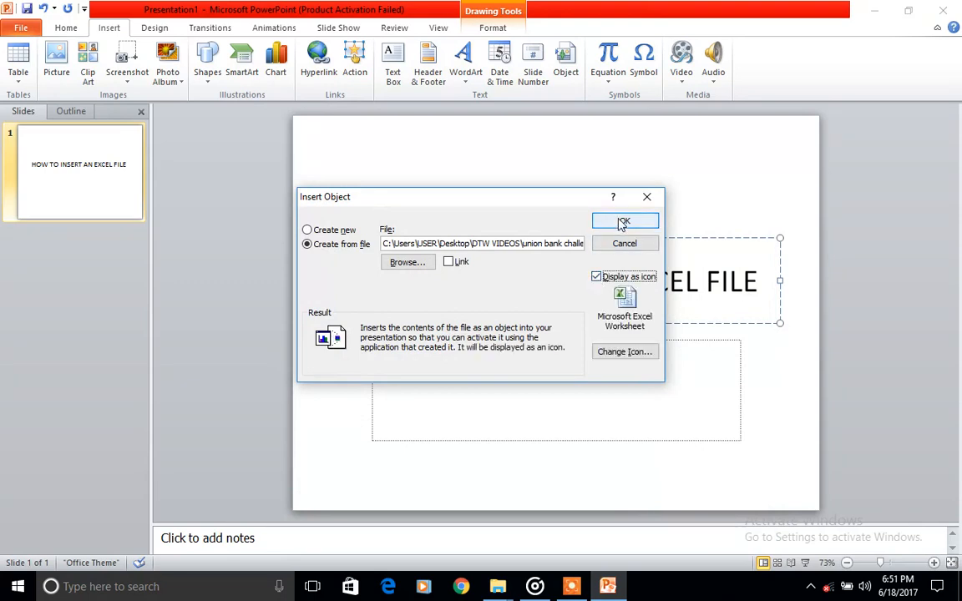
pyautogui.click(625, 220)
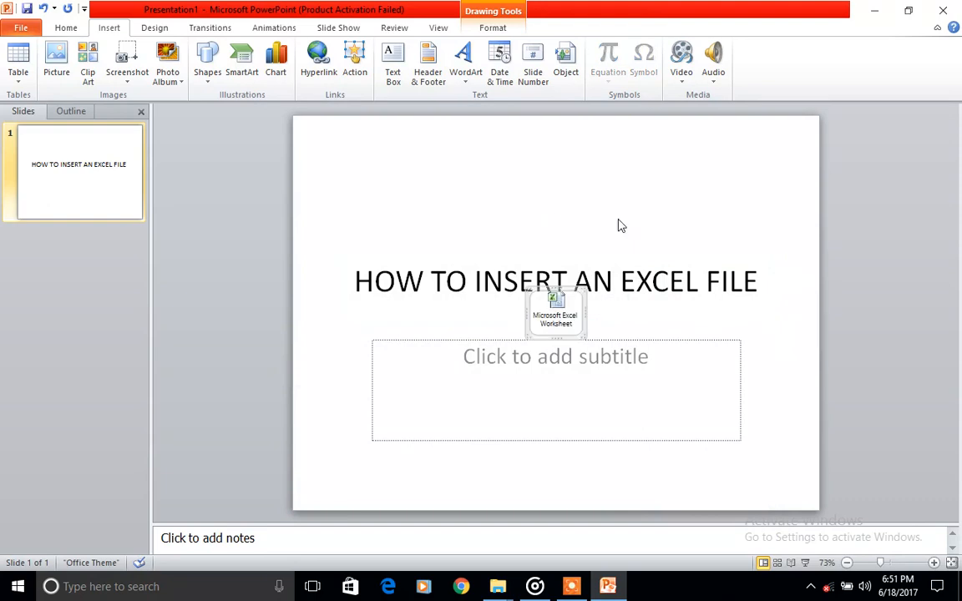
# Drag the embedded Excel worksheet icon to the slide's bottom-right corner
pyautogui.moveTo(554, 311); pyautogui.dragTo(581, 361)
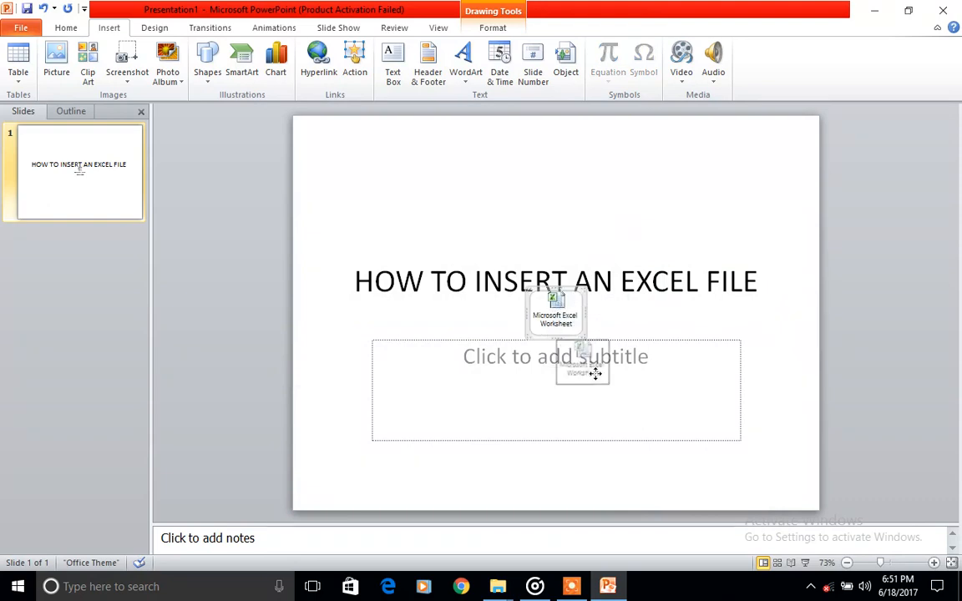
pyautogui.moveTo(583, 360); pyautogui.dragTo(765, 466)
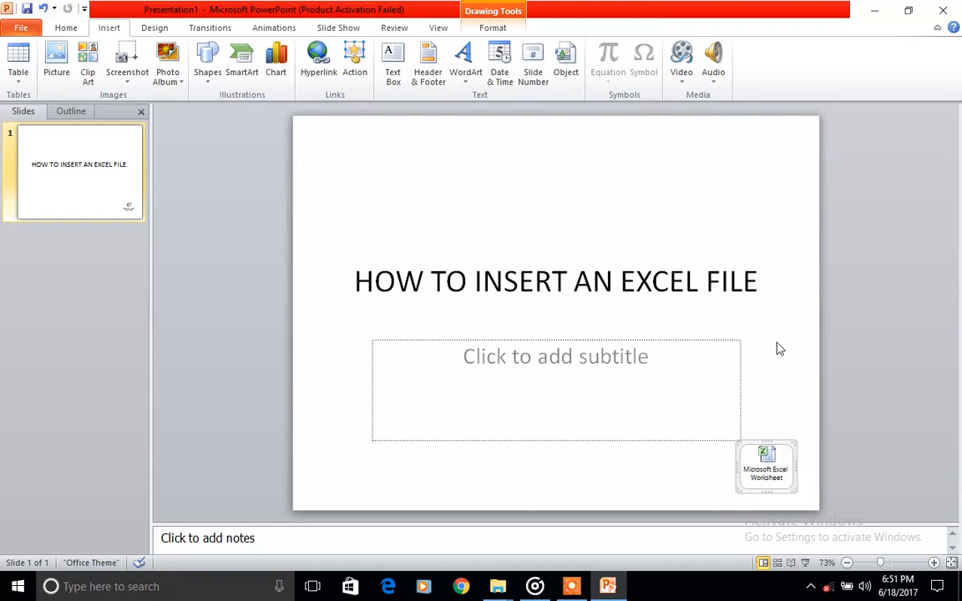
pyautogui.moveTo(899, 514)
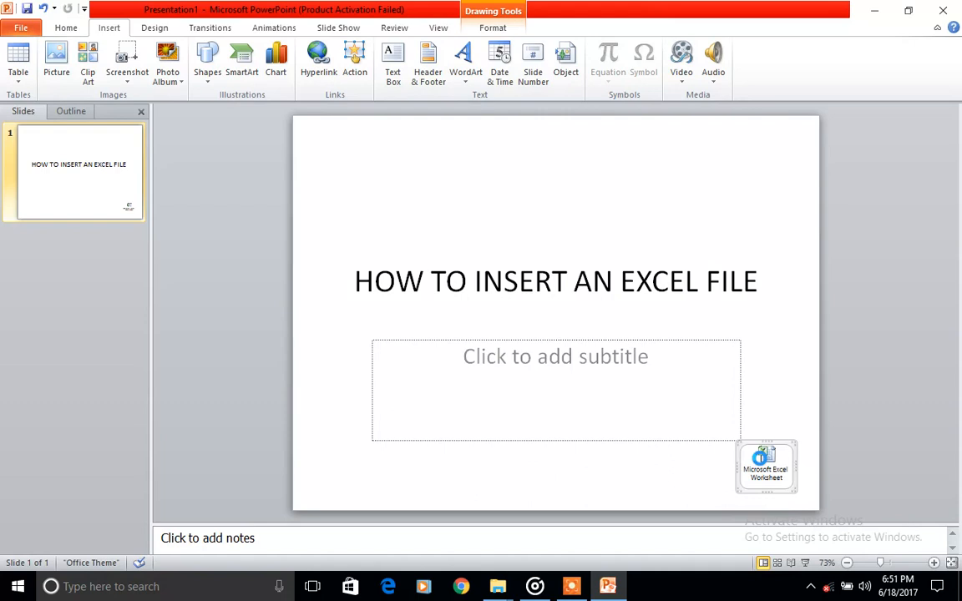
pyautogui.doubleClick(765, 464)
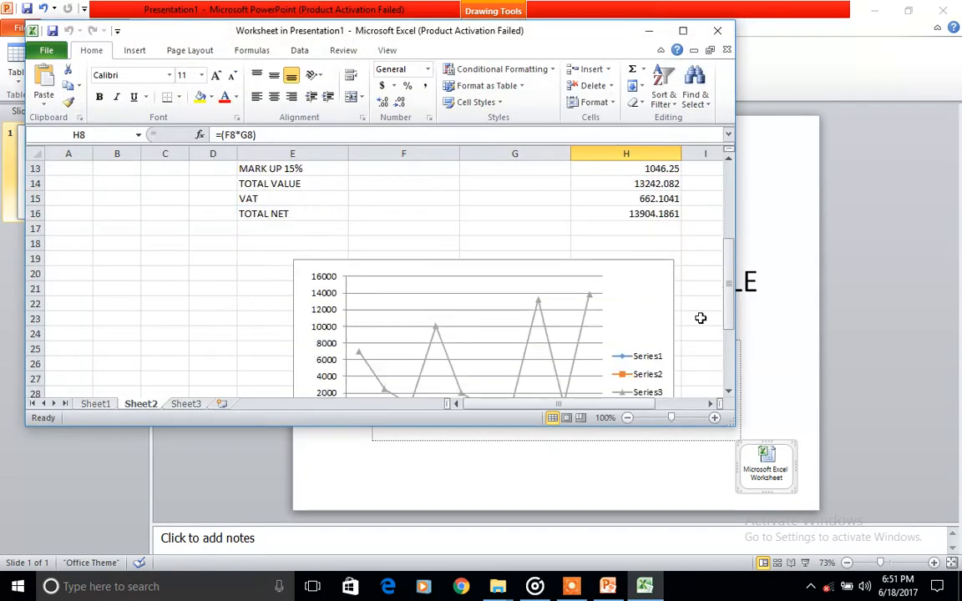
pyautogui.scroll(-3)
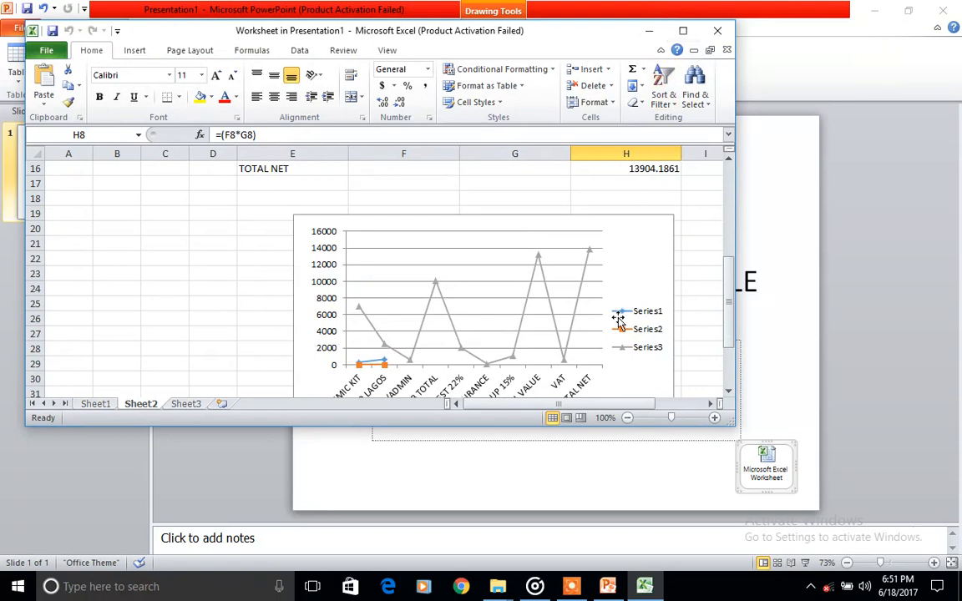
pyautogui.scroll(-3)
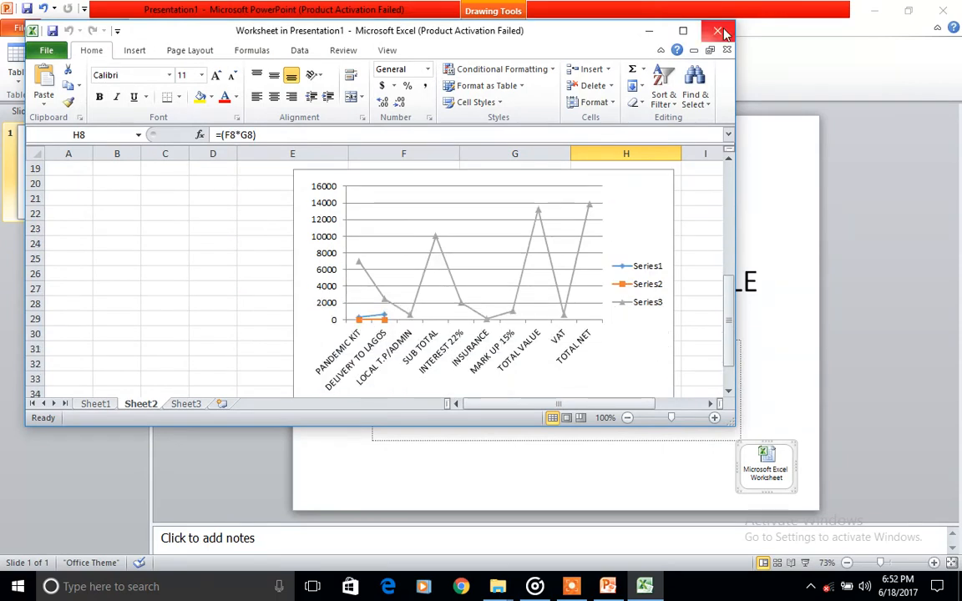
pyautogui.click(717, 30)
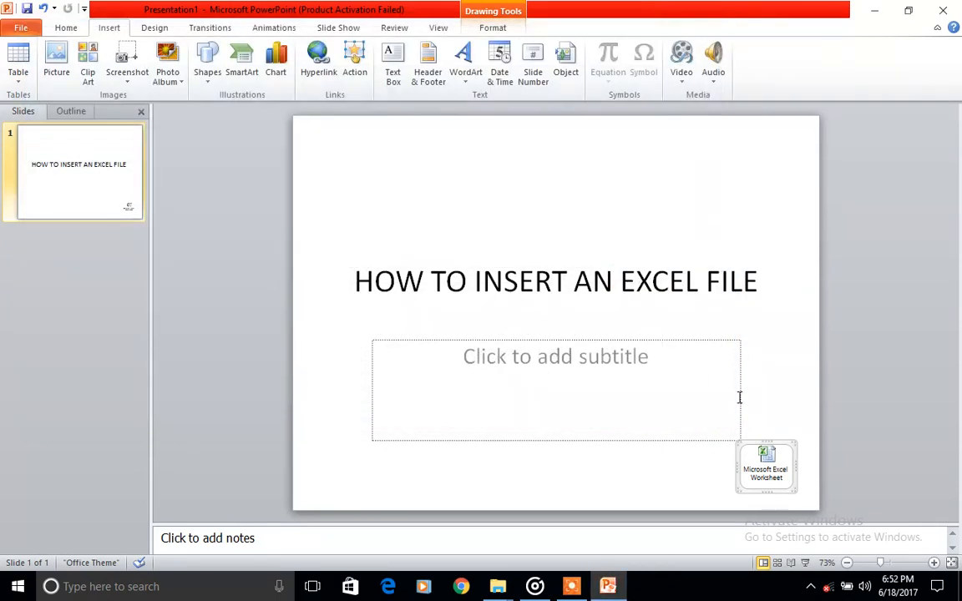